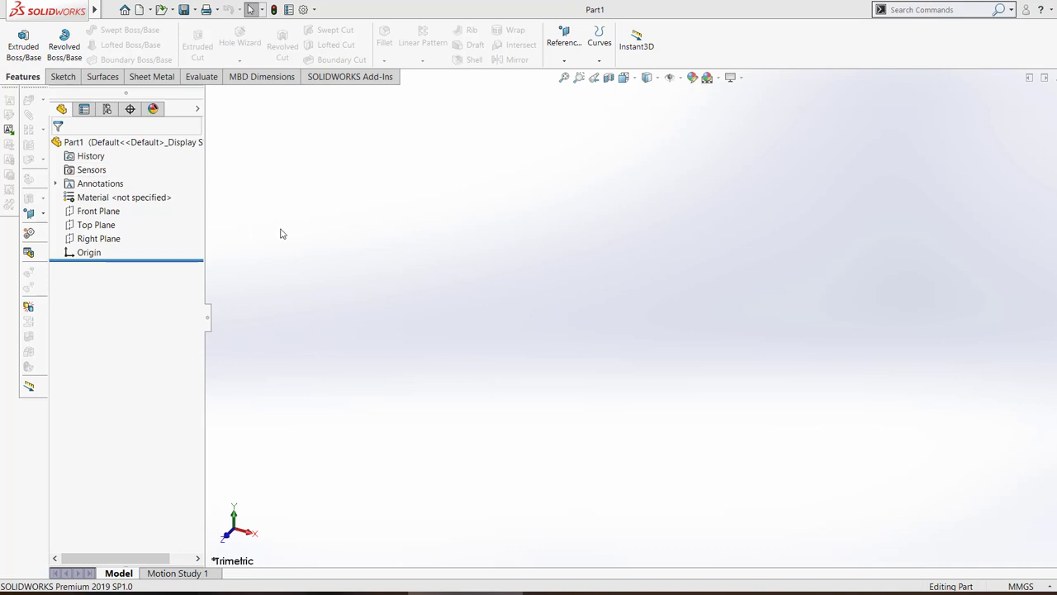
Step: Begin a new sketch on the Front Plane and draw a corner rectangle
click(97, 212)
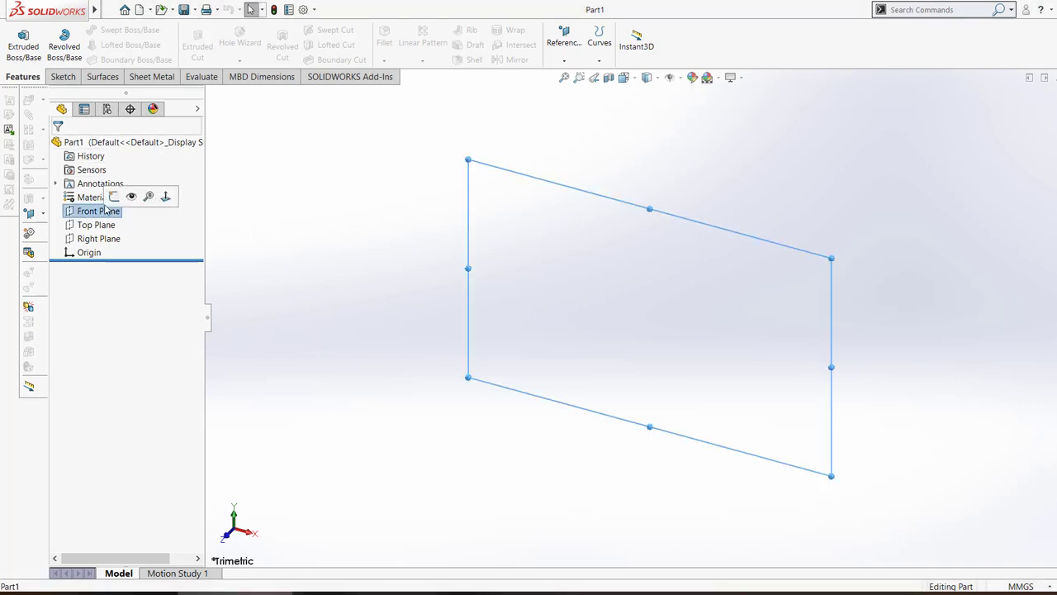
click(98, 212)
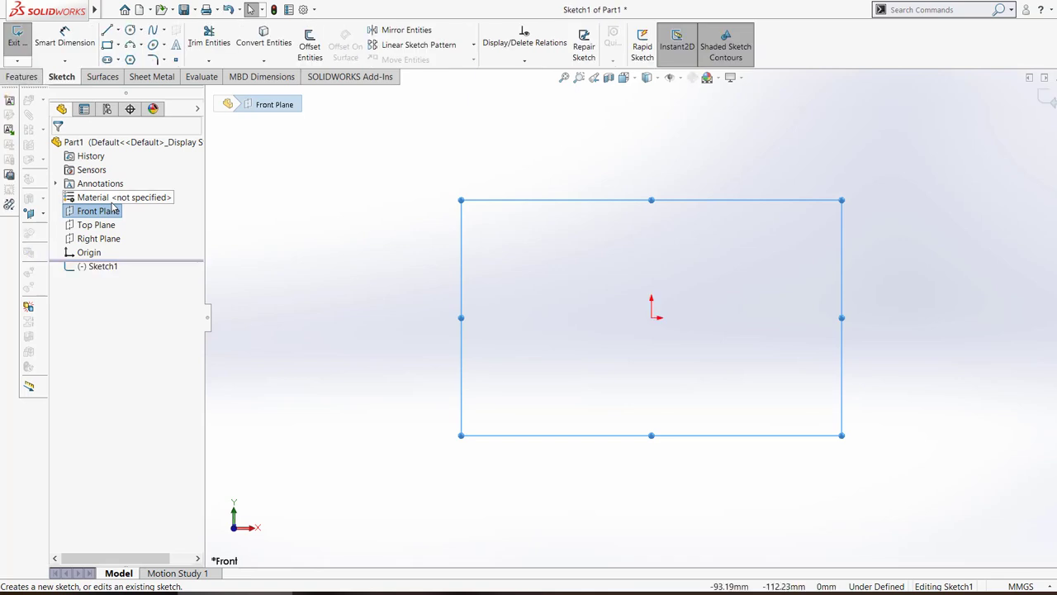
click(115, 10)
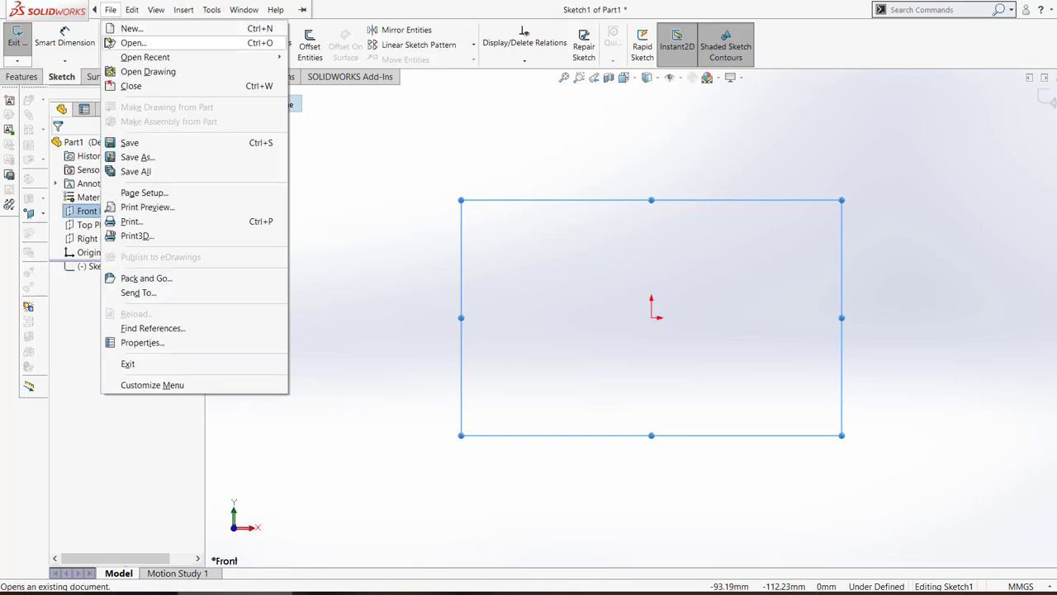
click(356, 122)
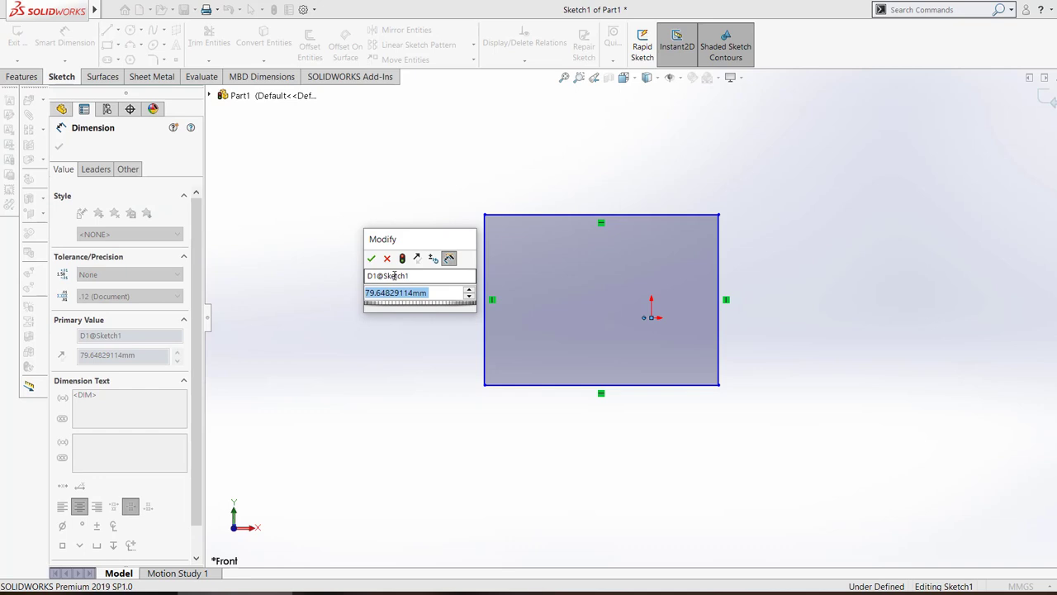
Step: Dimension the rectangle at 70 and switch off Shaded Sketch Contours
text(70)
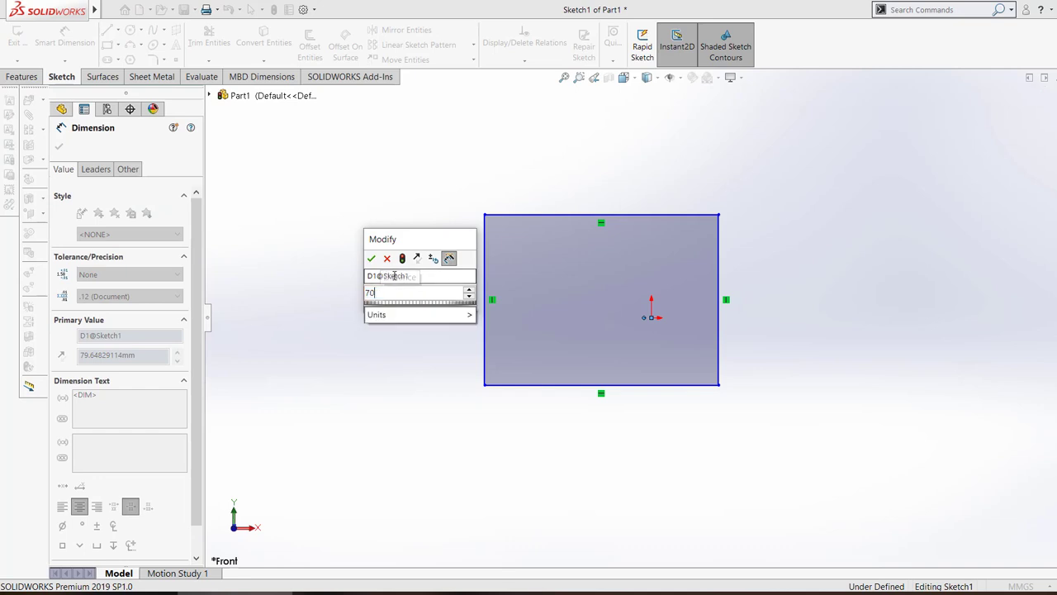
click(370, 258)
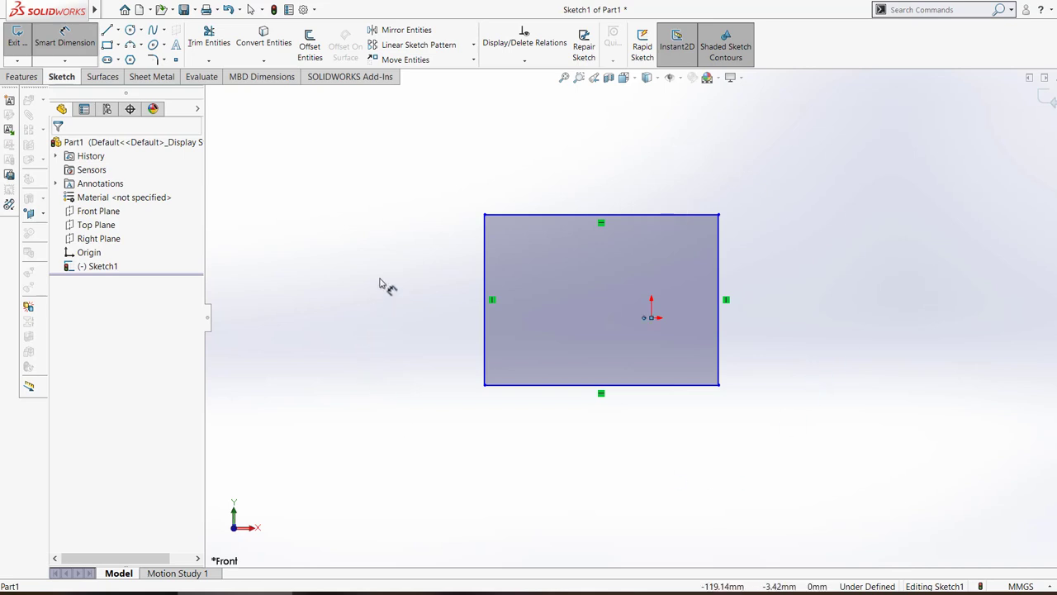
mouse_move(541, 452)
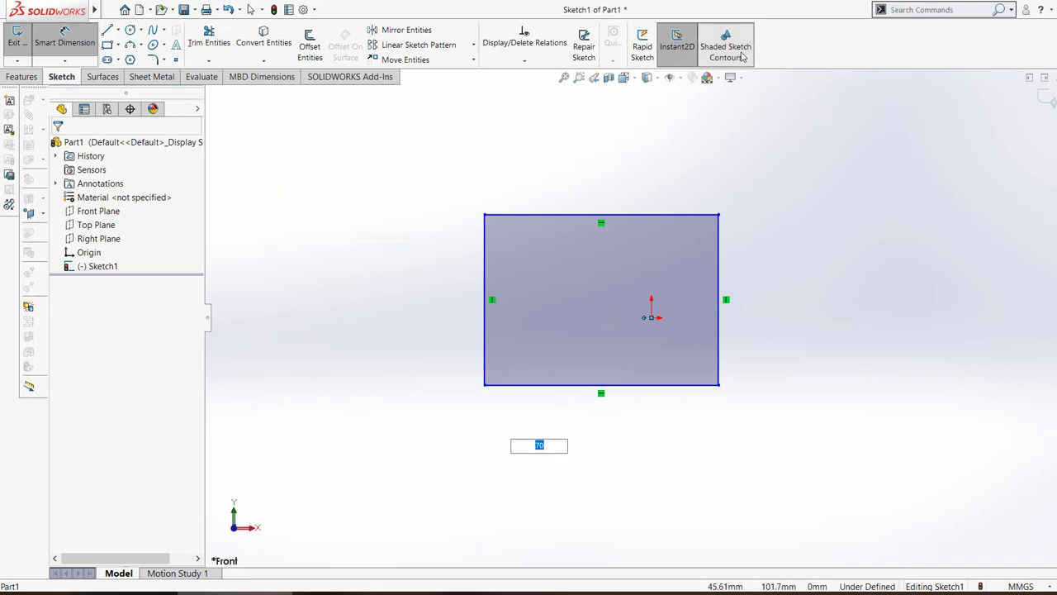
click(732, 47)
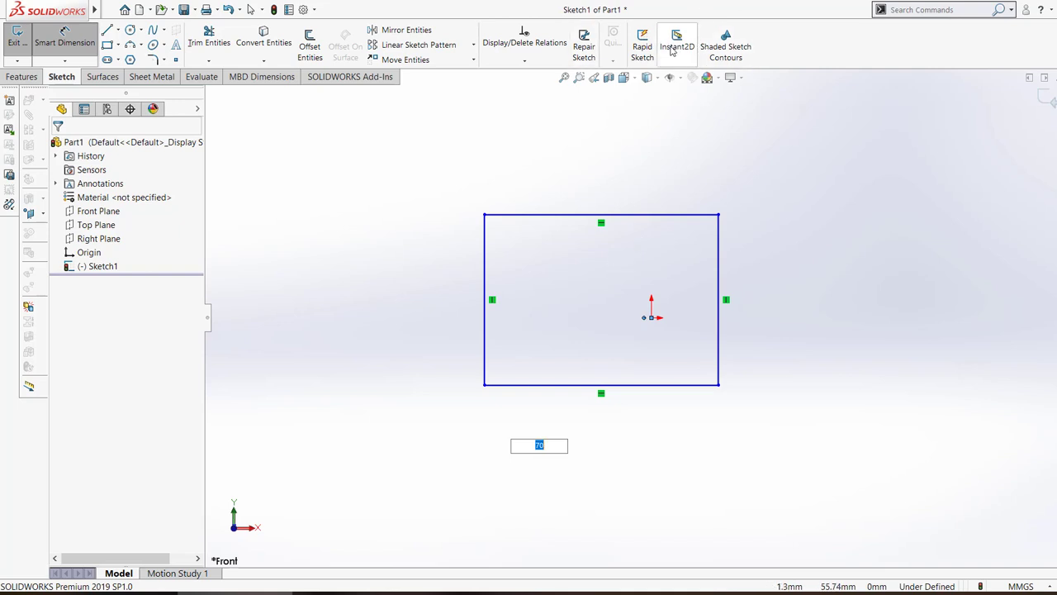
mouse_move(621, 157)
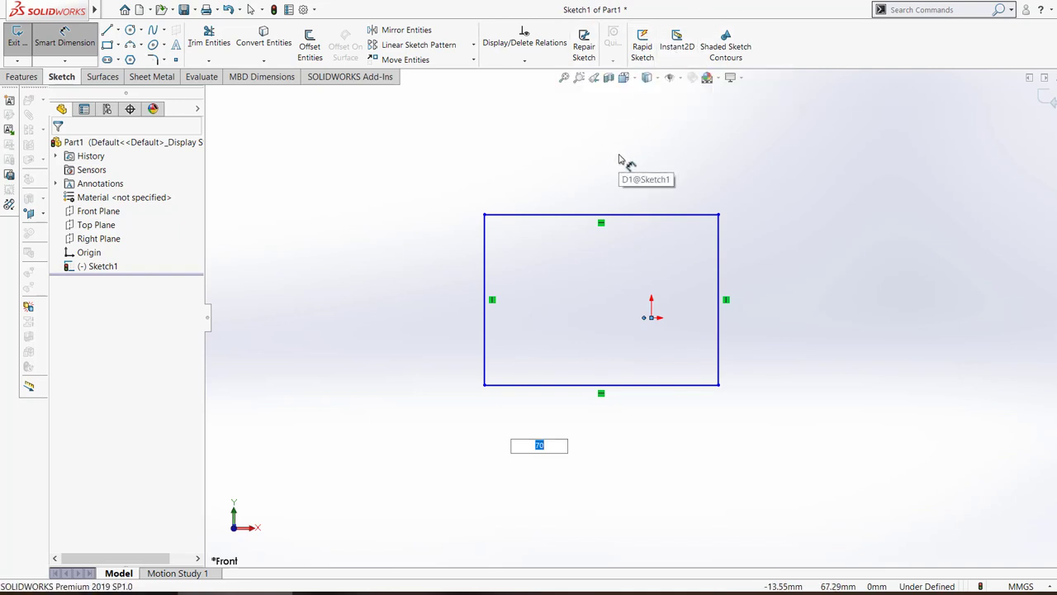
mouse_move(653, 174)
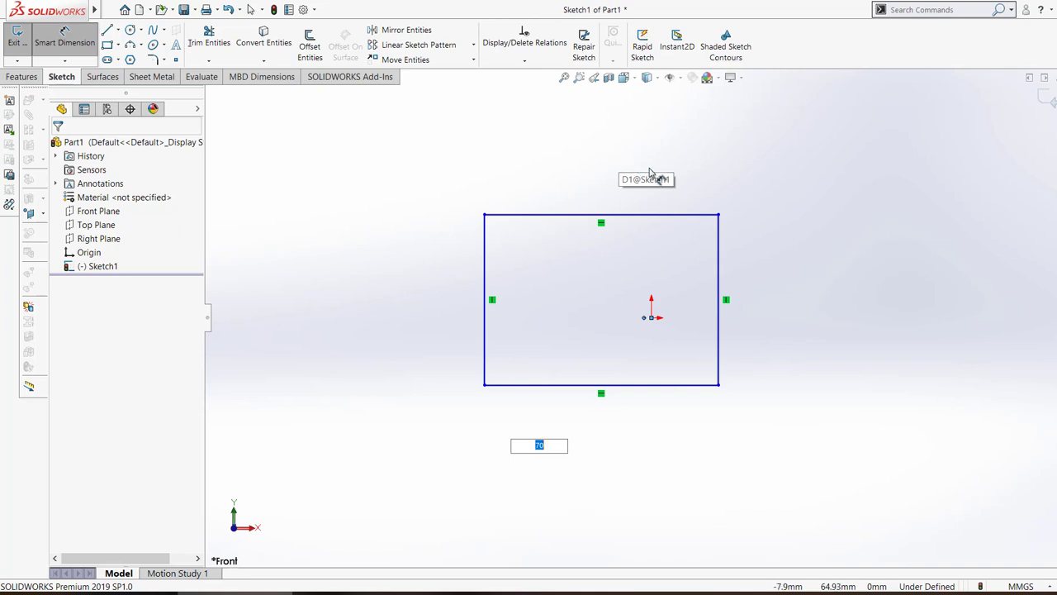
mouse_move(1040, 519)
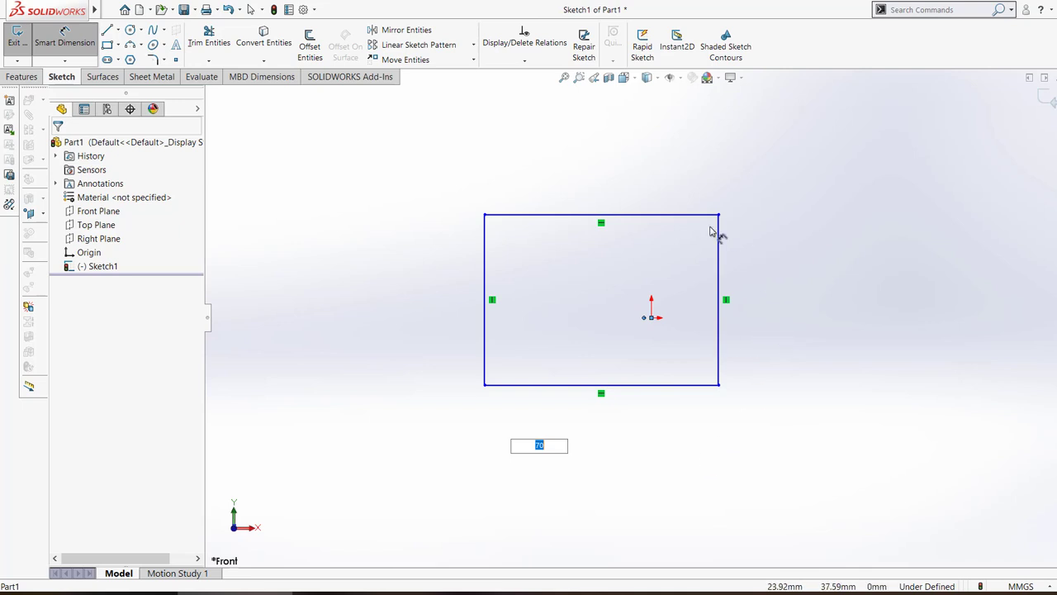
mouse_move(421, 166)
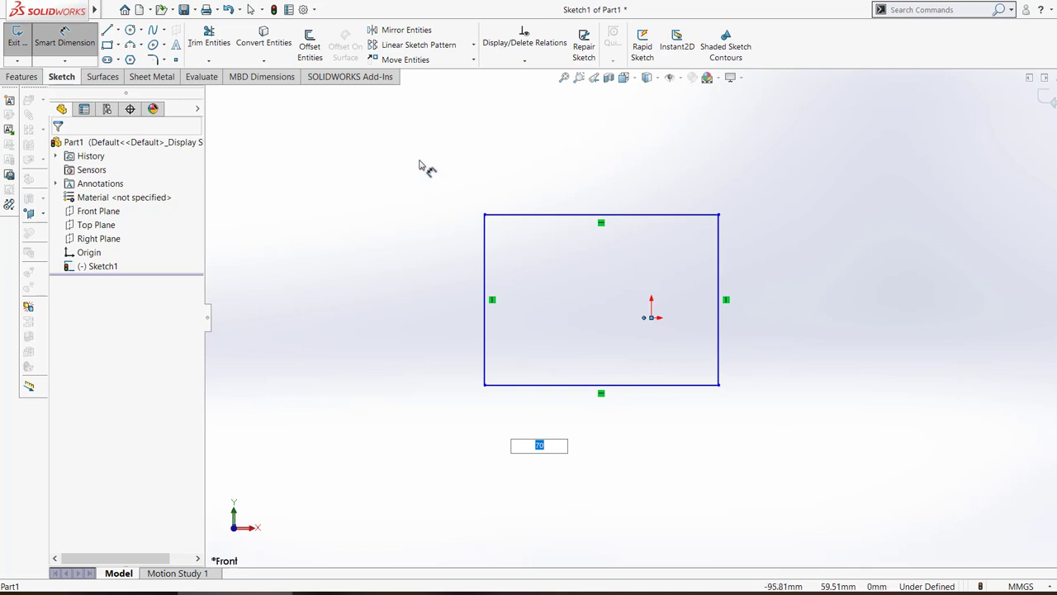
click(299, 10)
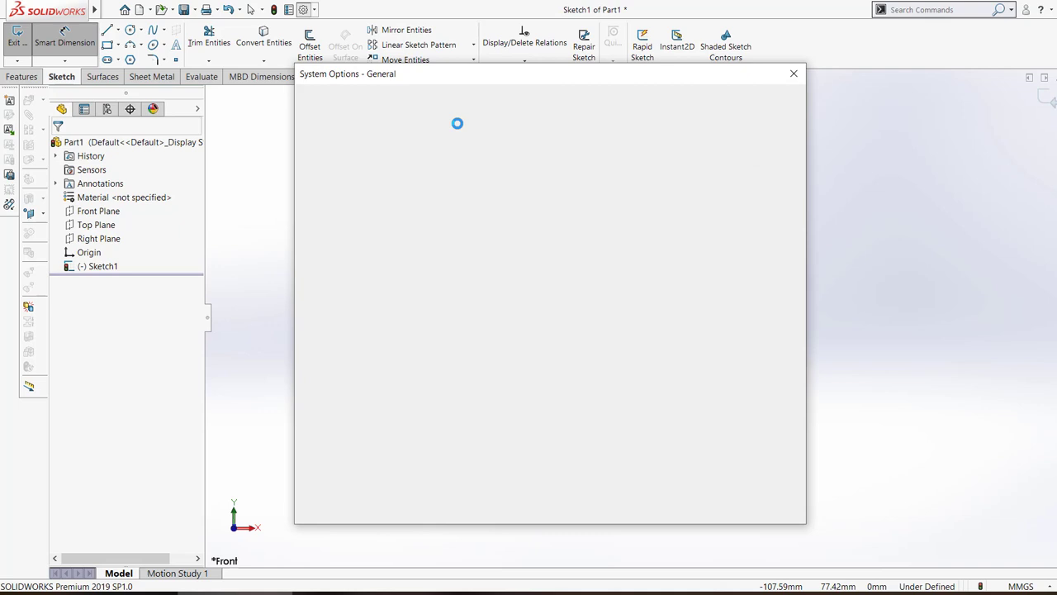
click(403, 100)
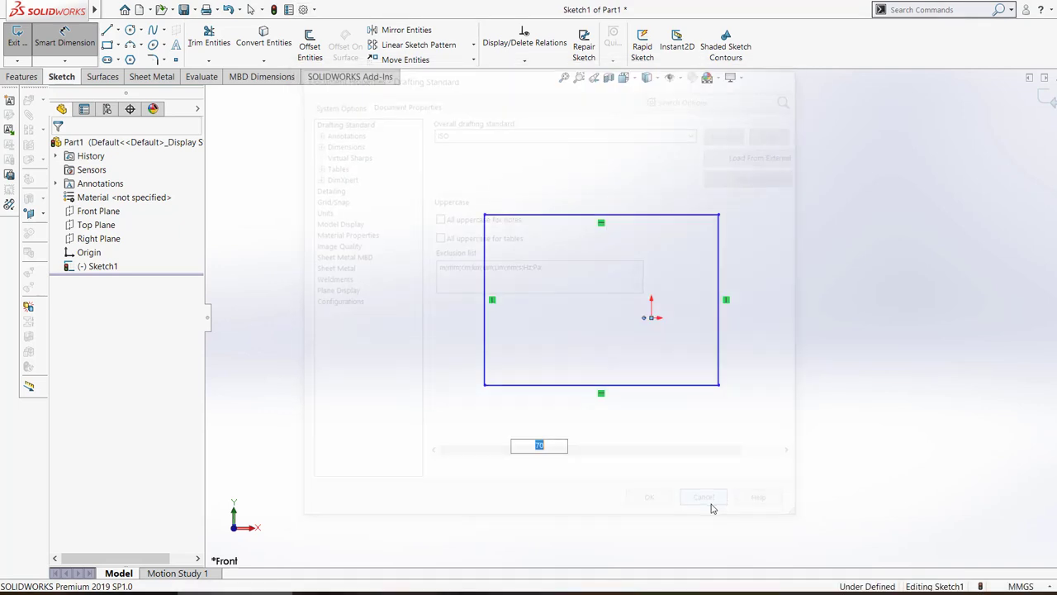
click(704, 495)
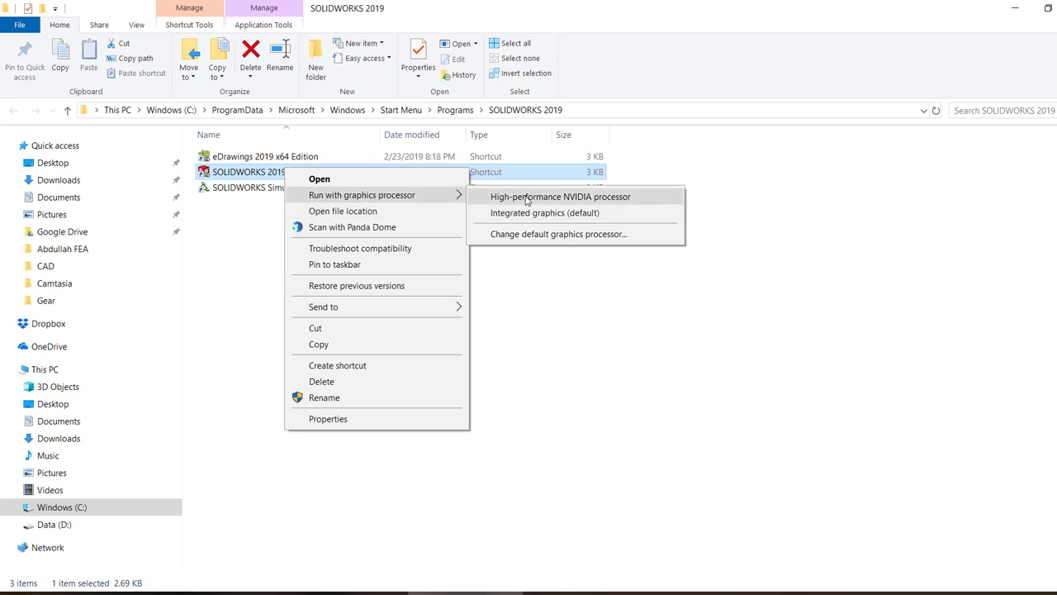
mouse_move(520, 218)
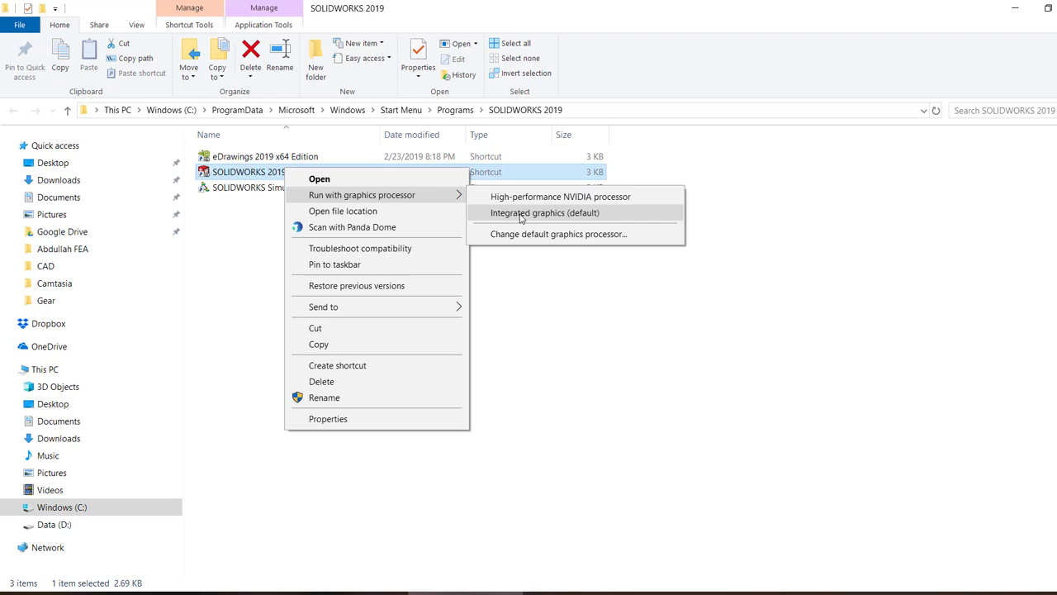
mouse_move(568, 221)
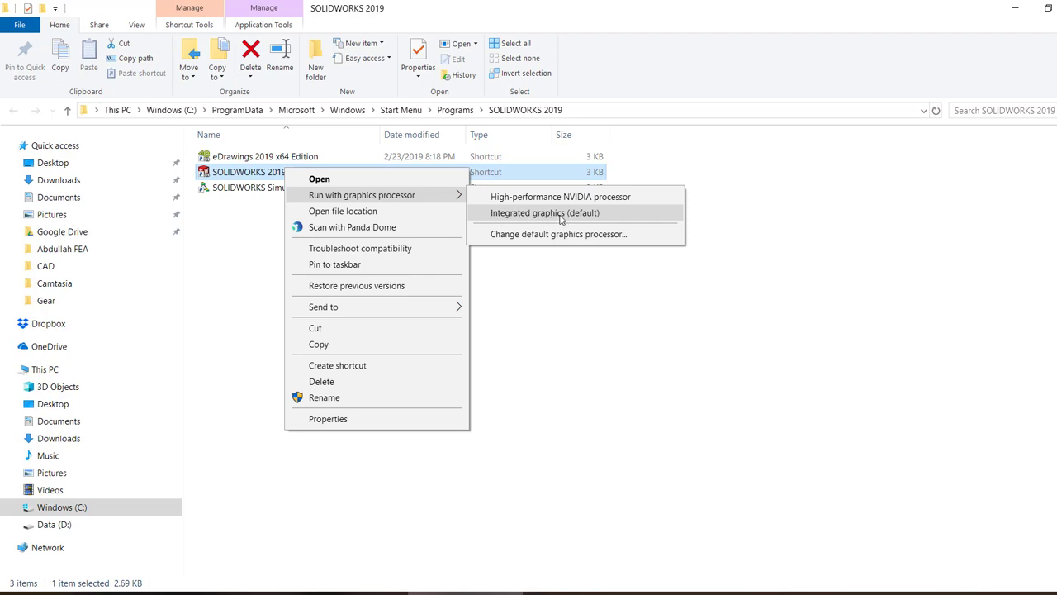
Step: Run the SOLIDWORKS 2019 shortcut with the integrated graphics processor
click(558, 211)
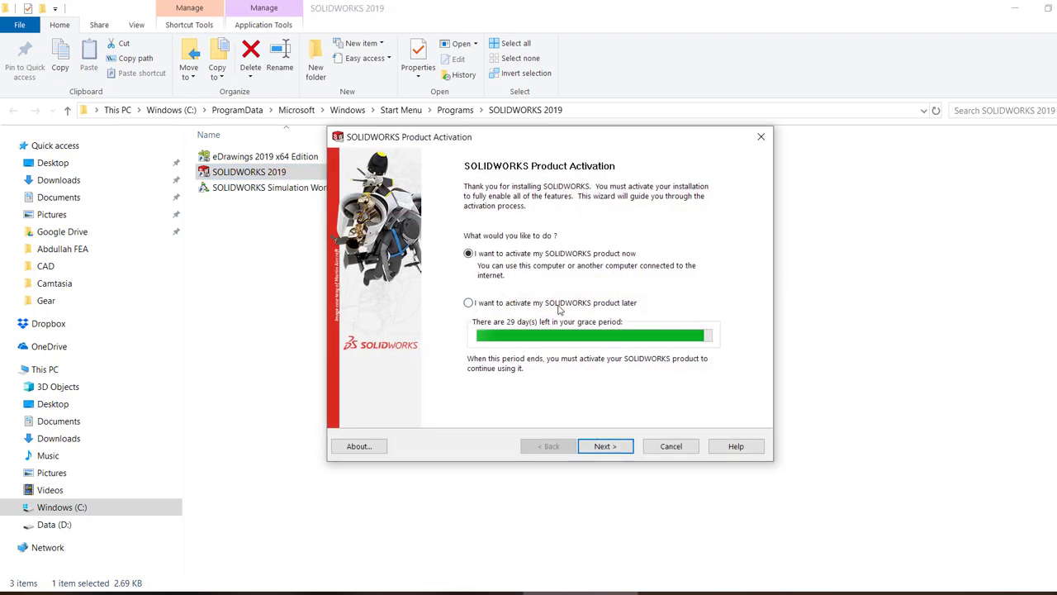
Step: Choose to activate the product later and continue into SOLIDWORKS
click(605, 446)
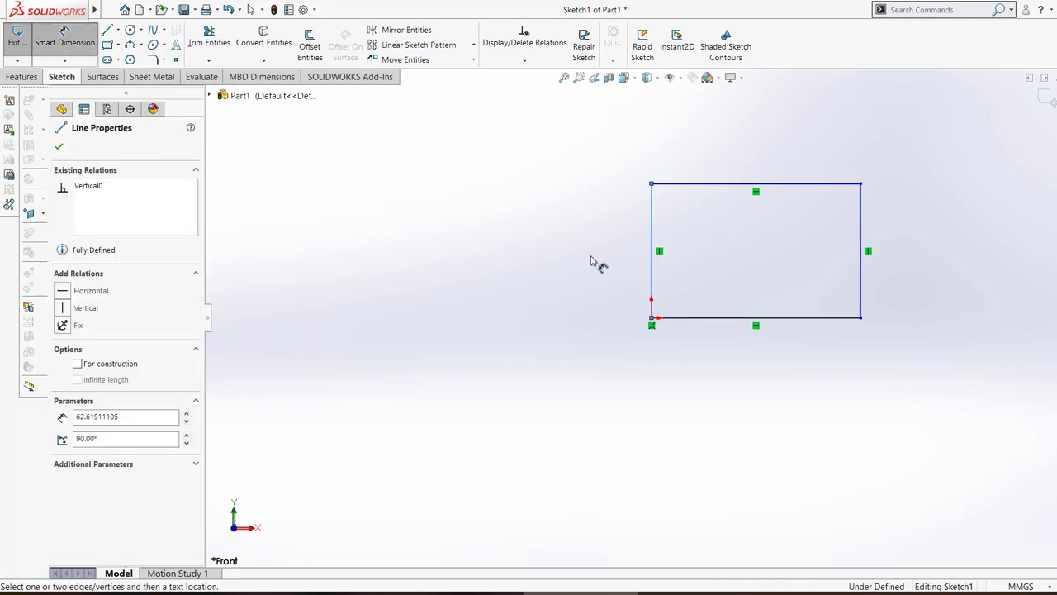
Step: Dimension the rectangle's left vertical edge, accepting its 62.62 mm length
click(650, 248)
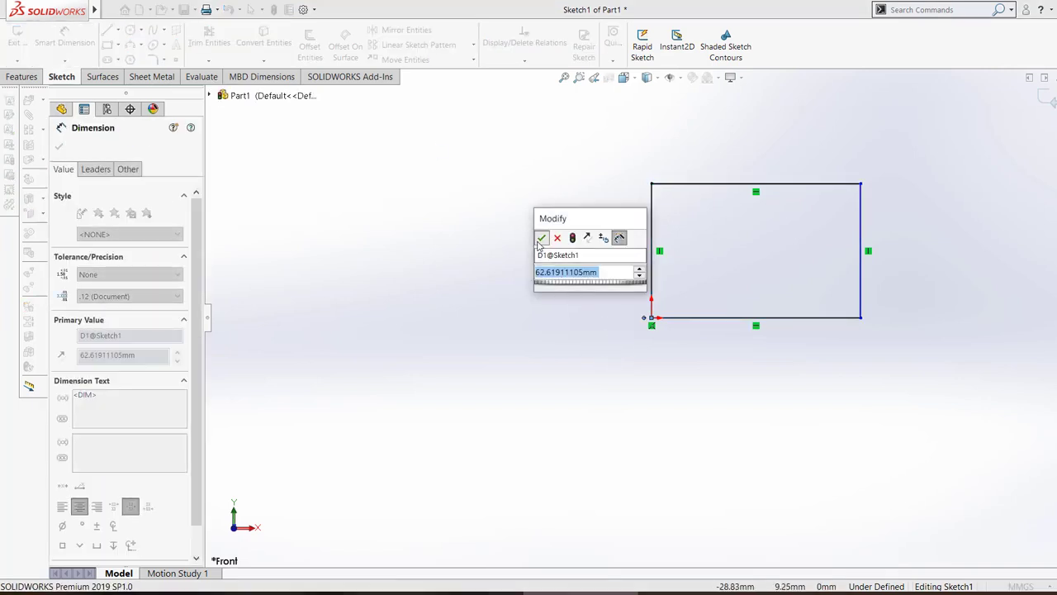
click(542, 238)
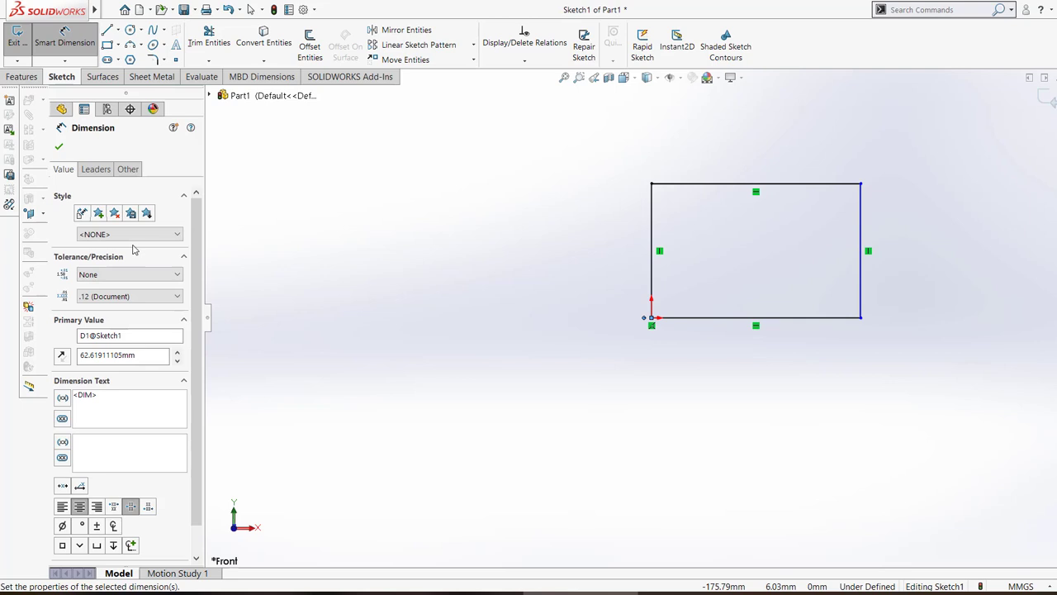
mouse_move(122, 258)
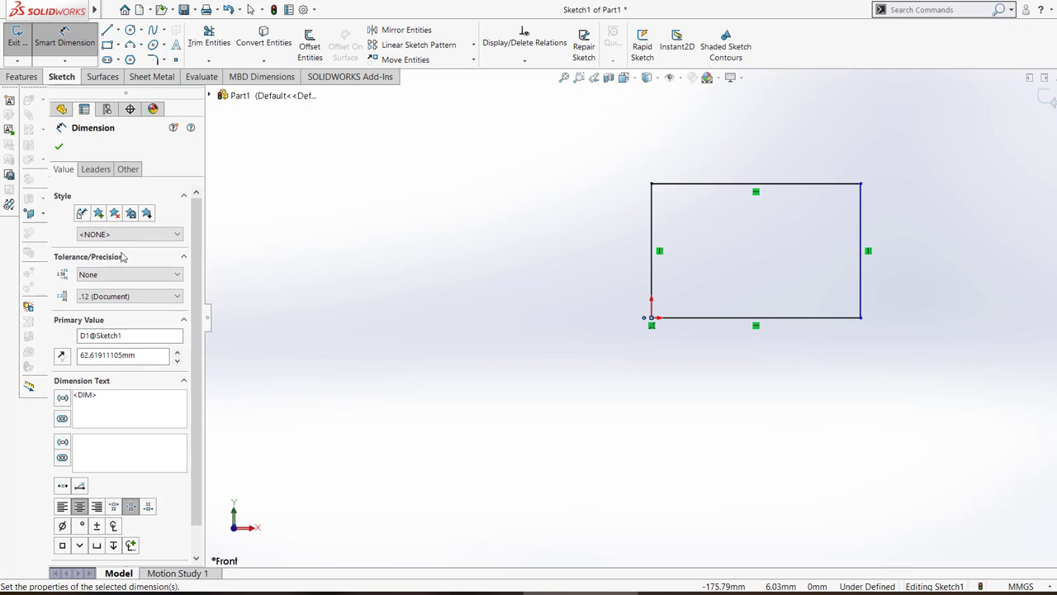
mouse_move(116, 124)
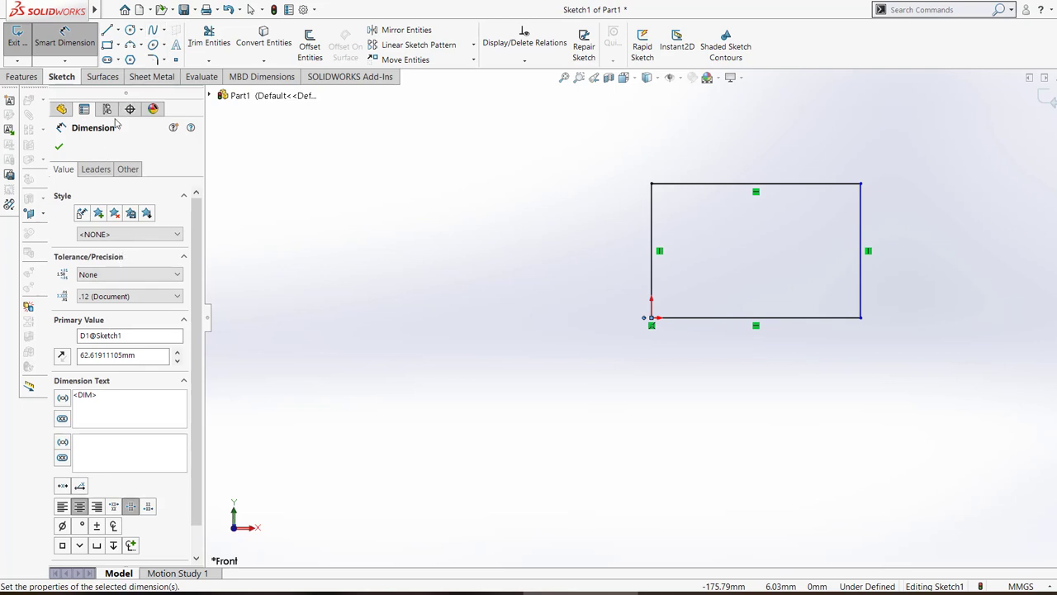
Step: Set the Annotations font in Document Properties to Arial Narrow instead of Century Gothic
click(324, 10)
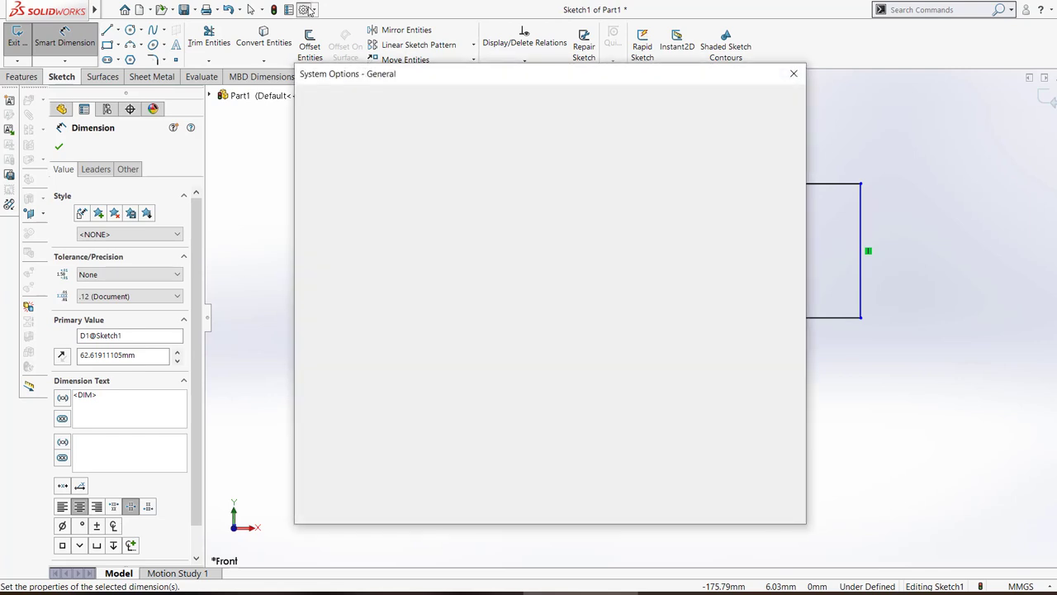
click(403, 101)
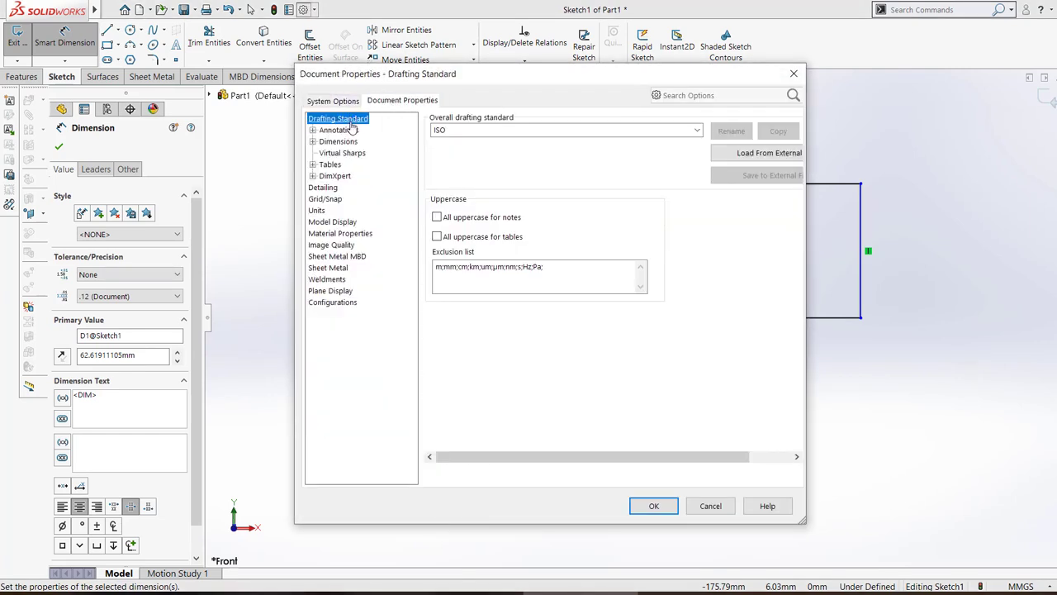
click(340, 129)
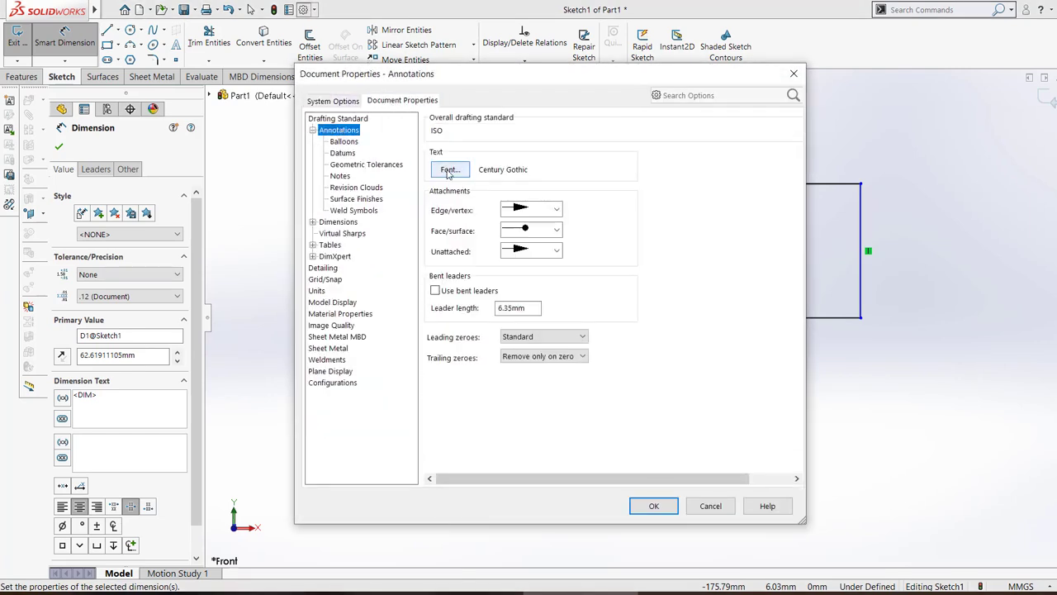
click(450, 169)
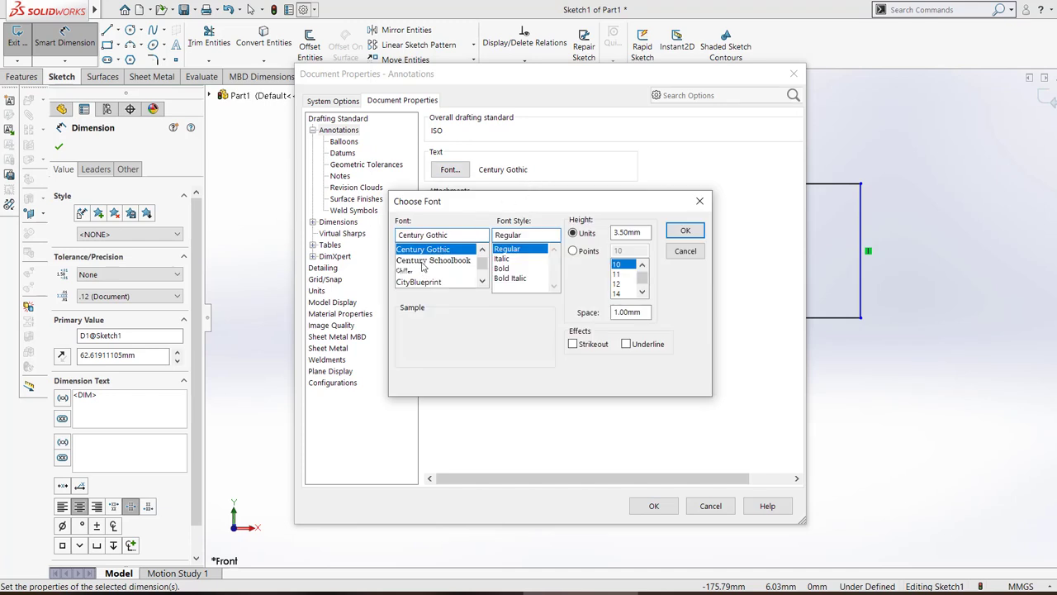
click(433, 261)
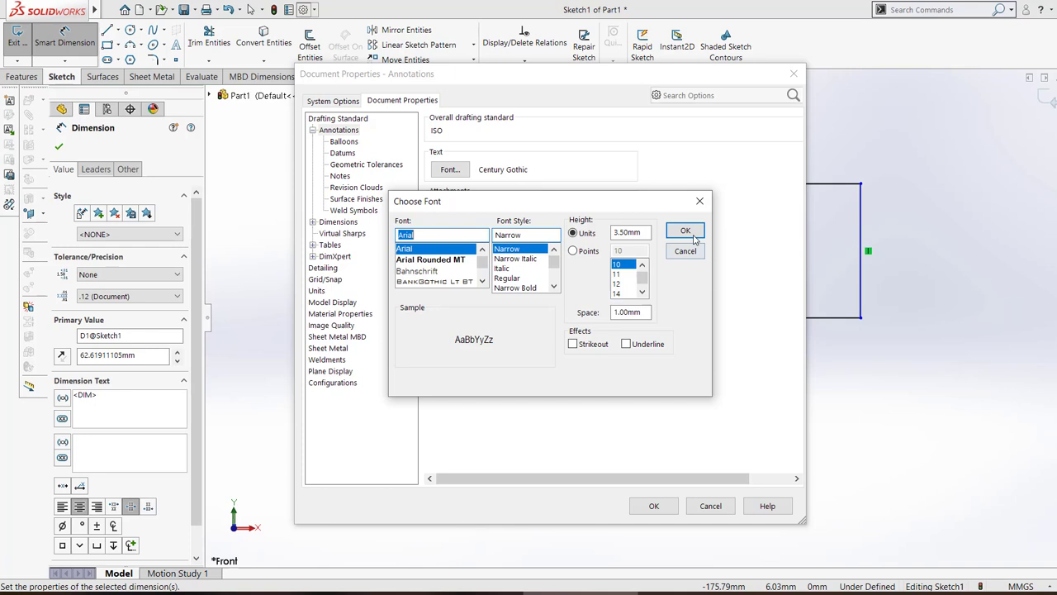
click(685, 229)
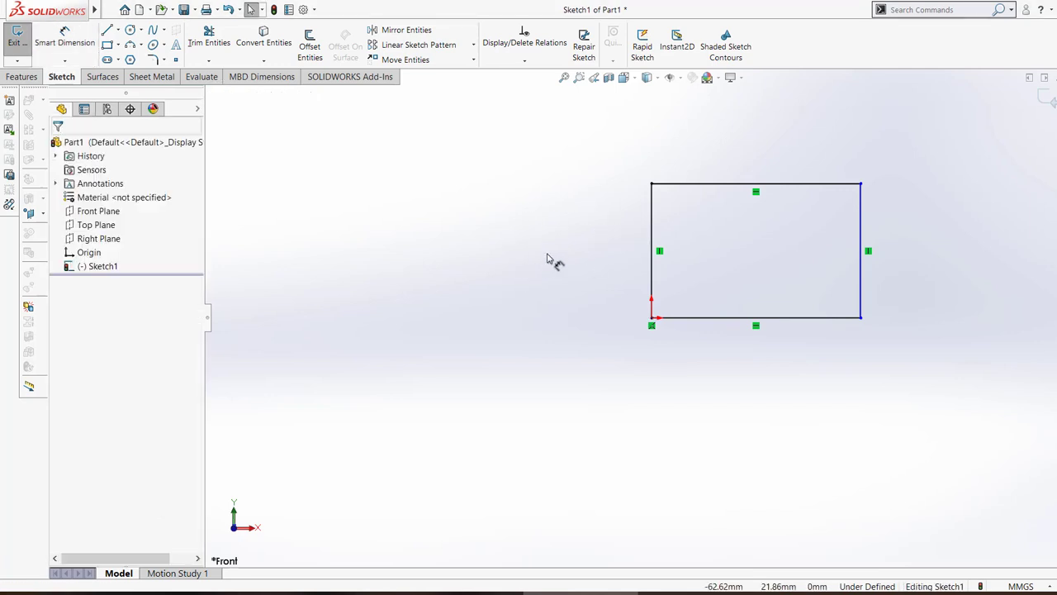
mouse_move(686, 204)
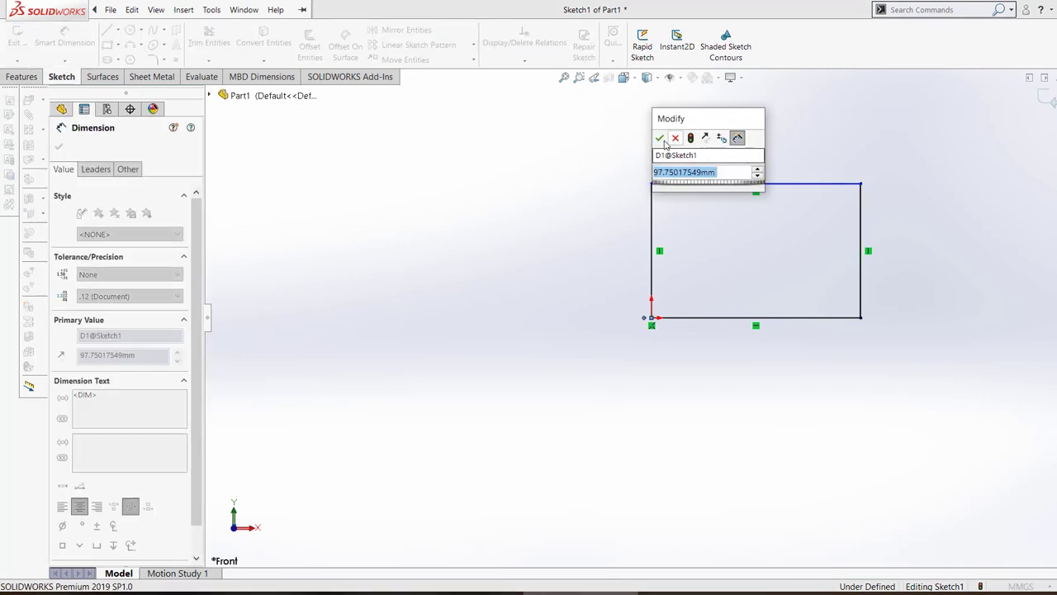
Step: Accept the rectangle's 97.75 mm dimension value in the Modify box
click(659, 139)
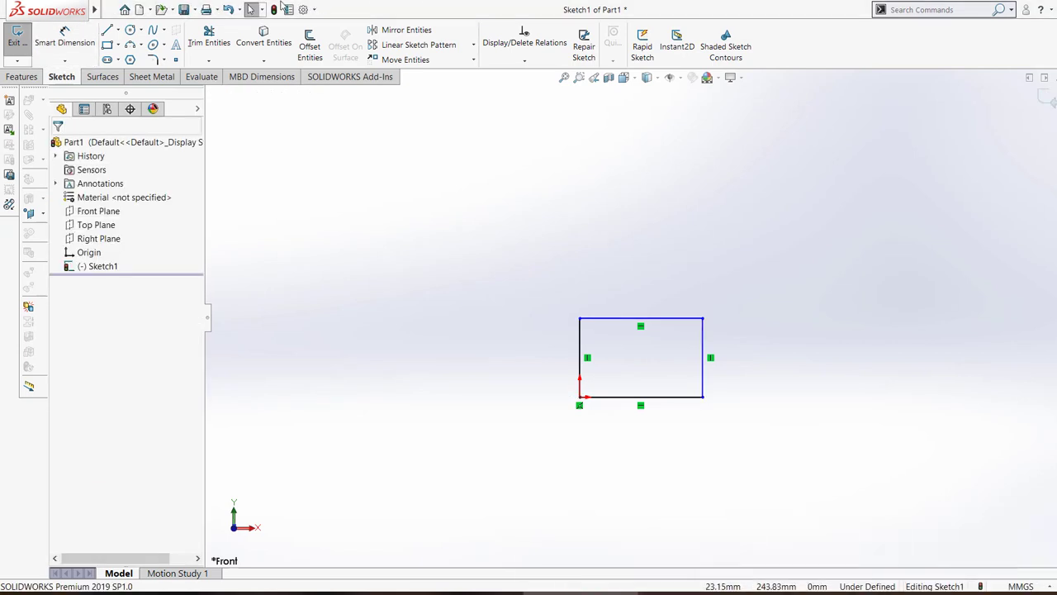
Step: Set the Dimensions font in Document Properties to Arial Narrow and apply the change
click(309, 10)
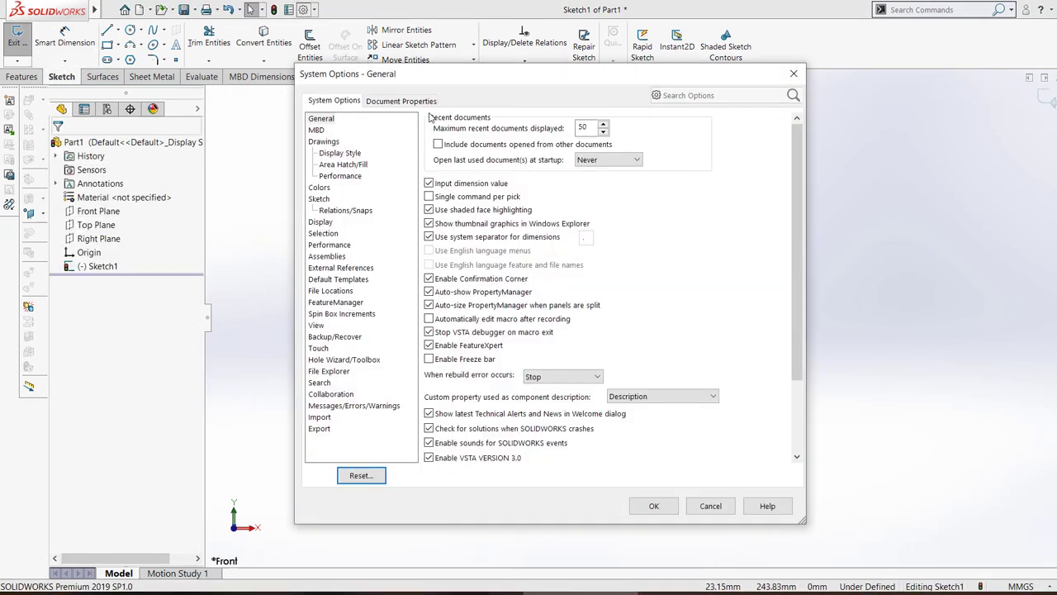
click(402, 101)
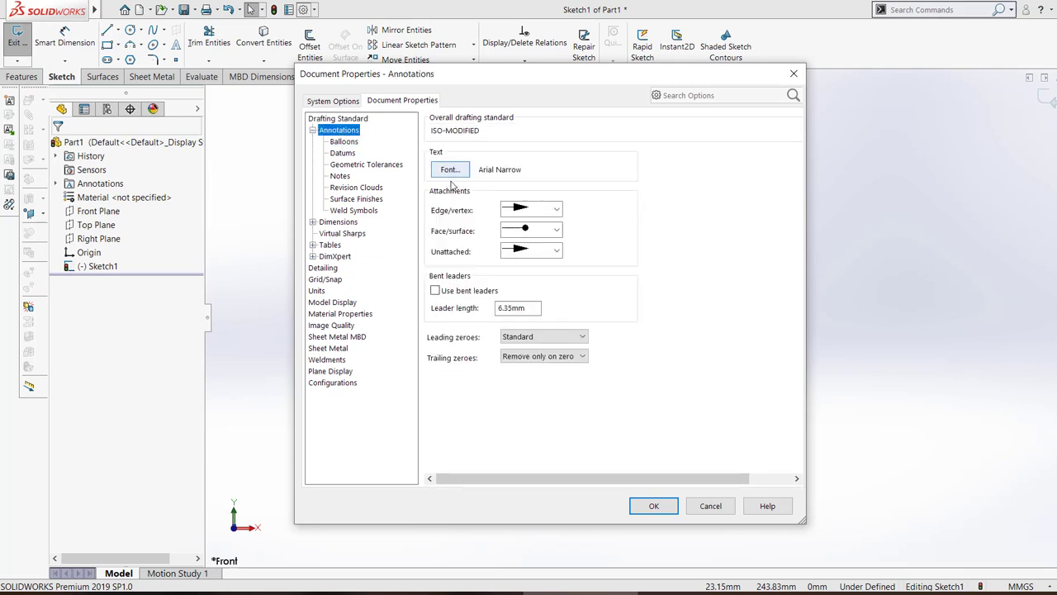
click(337, 221)
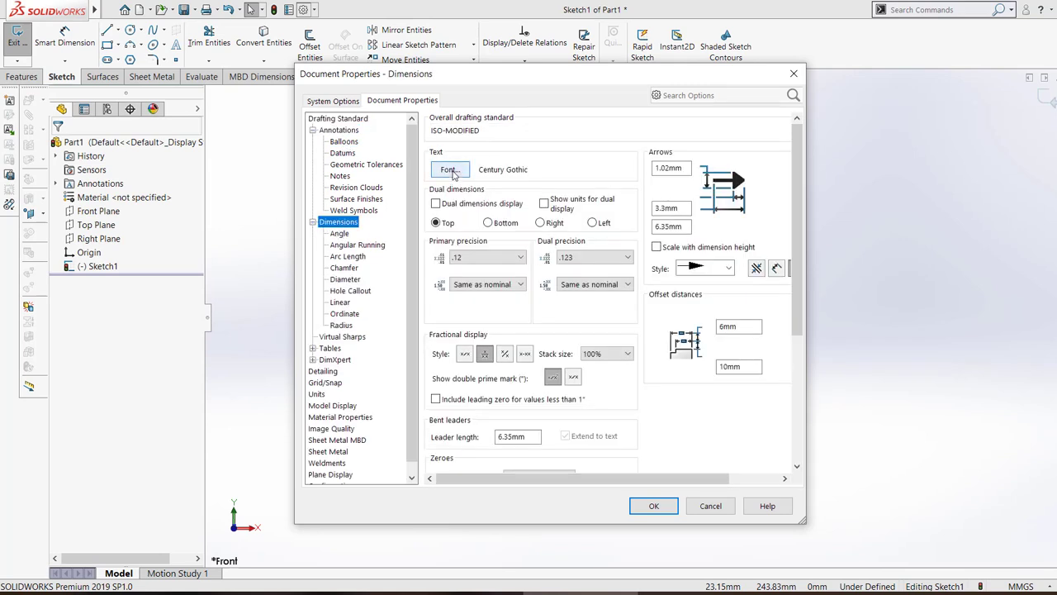
click(447, 169)
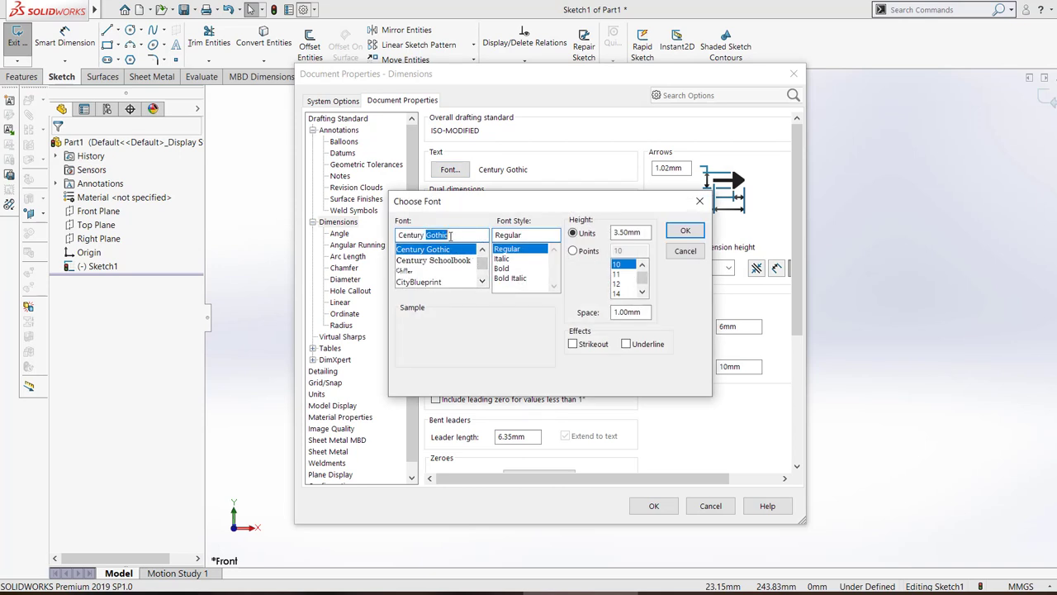
text(ar)
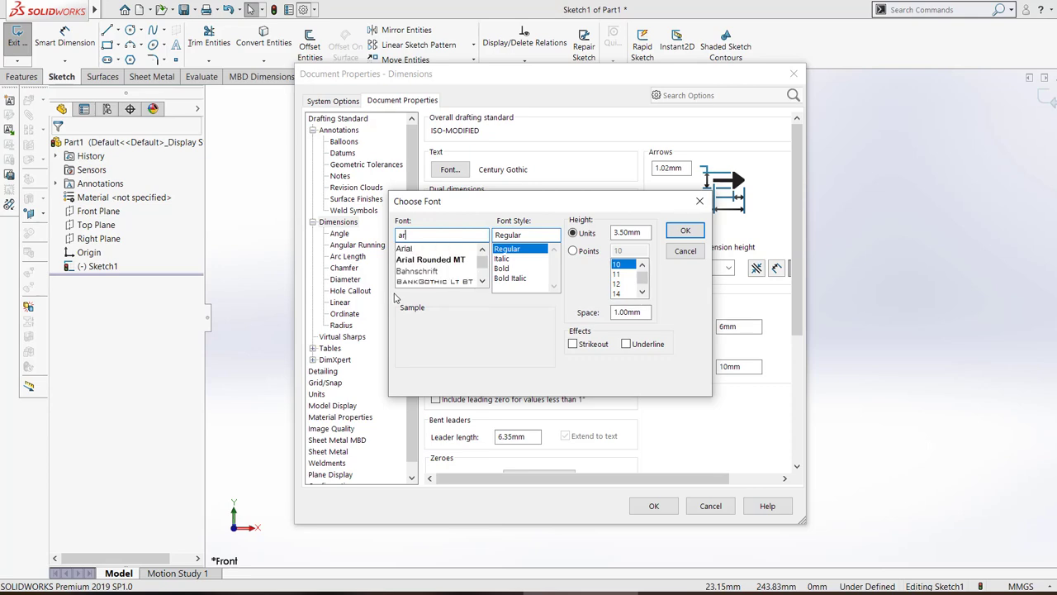
click(404, 248)
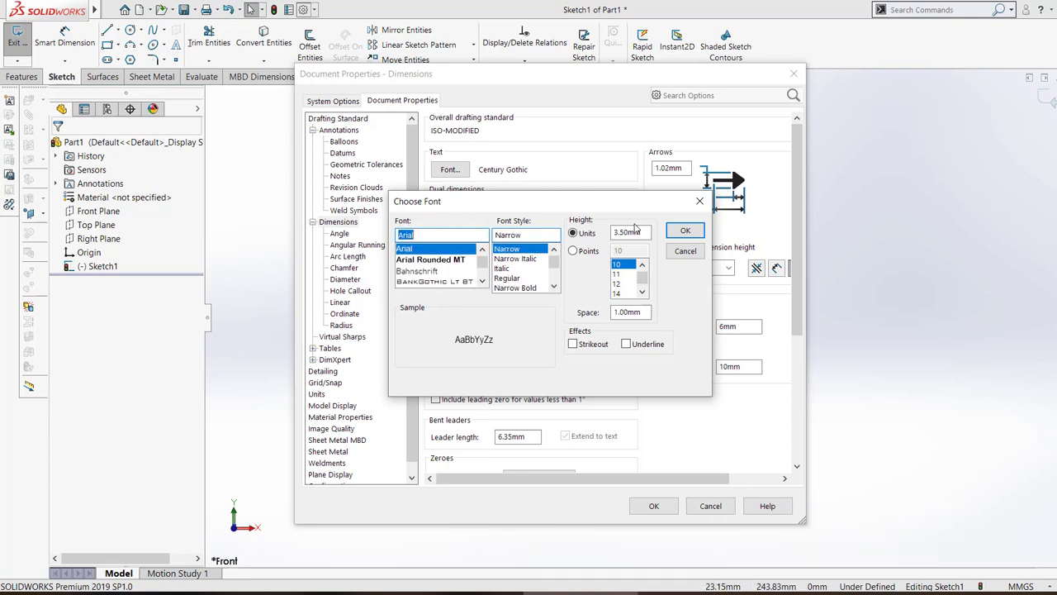
click(684, 230)
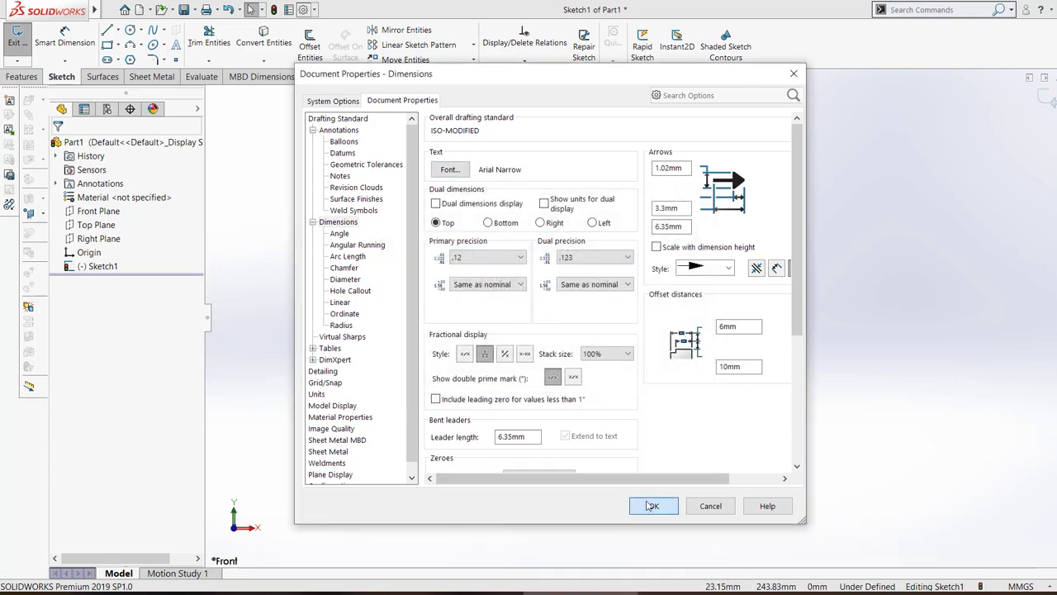
click(652, 506)
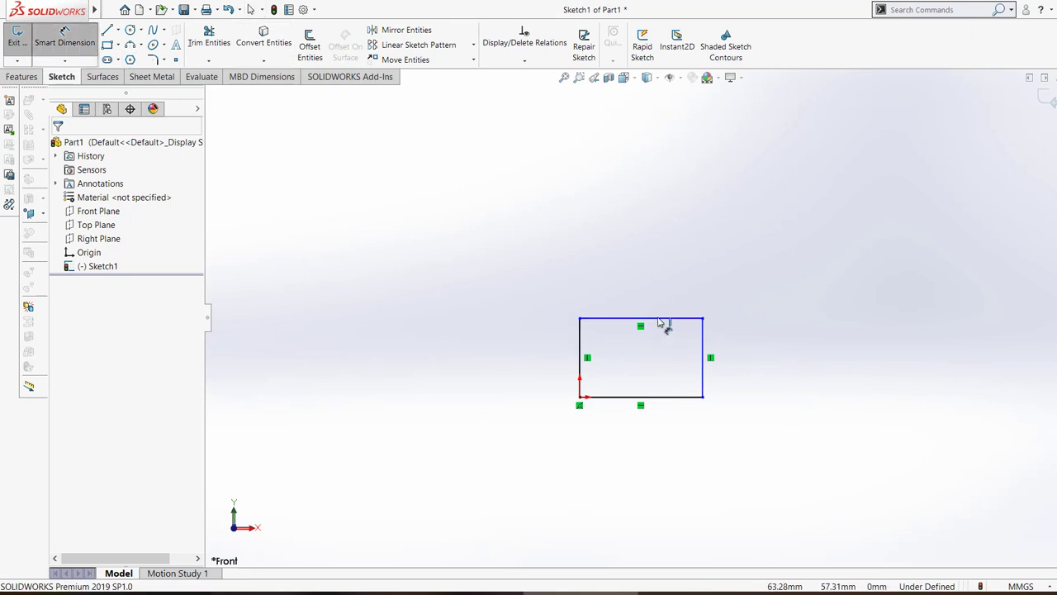
Step: Rebuild the sketch so the 97.75 and 62.62 dimensions display again
click(641, 323)
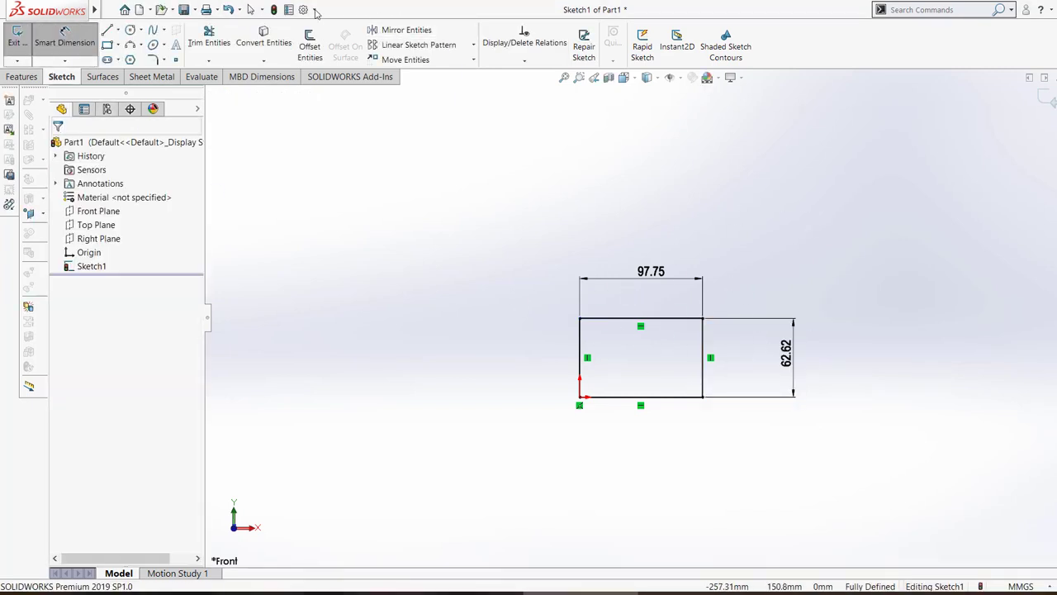
Step: Choose Century Gothic again as the Dimensions font in Document Properties
click(301, 10)
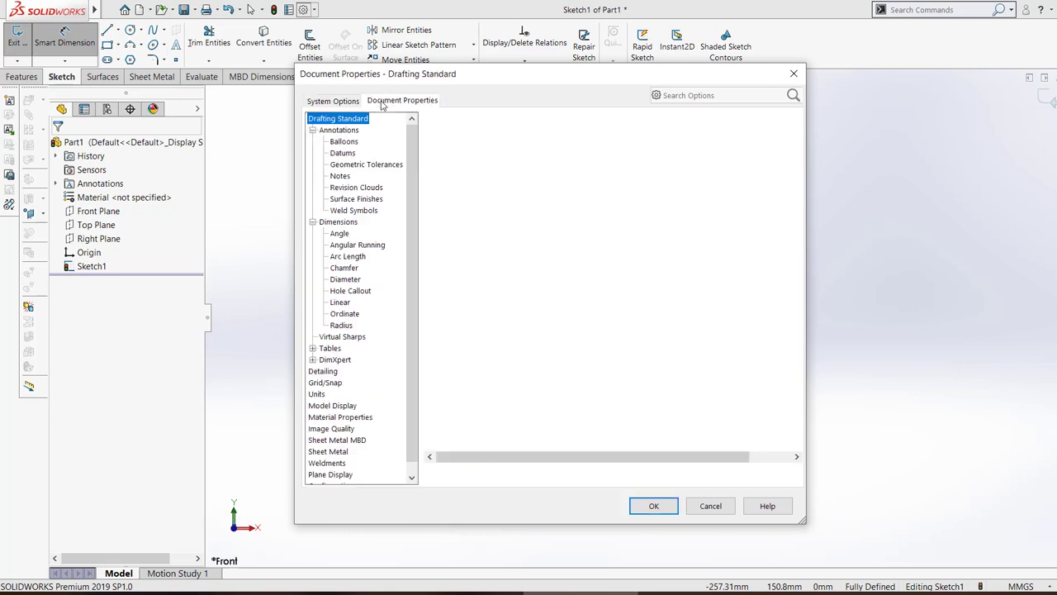
click(339, 221)
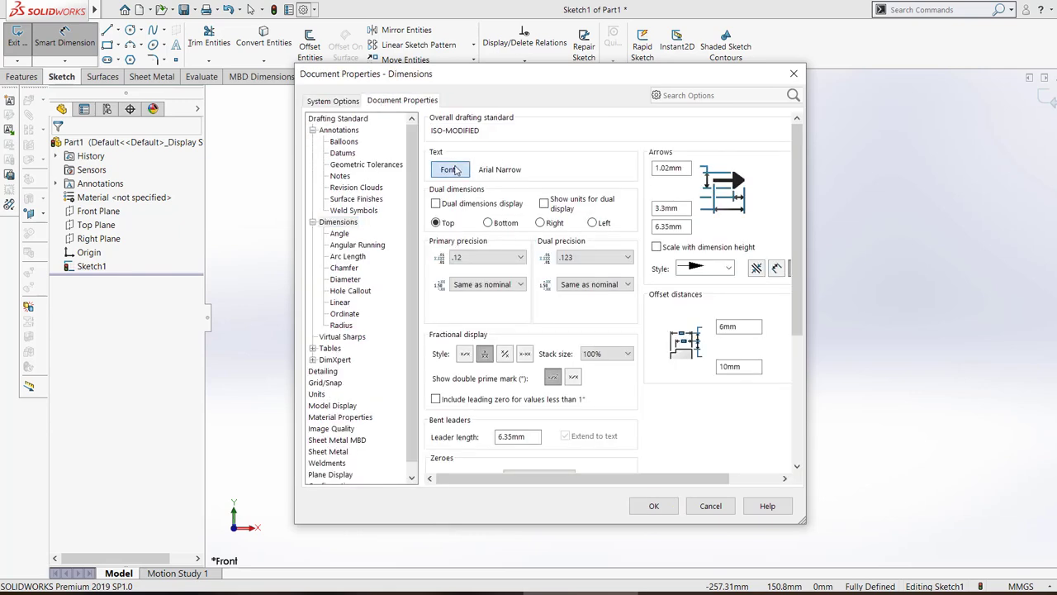
click(449, 169)
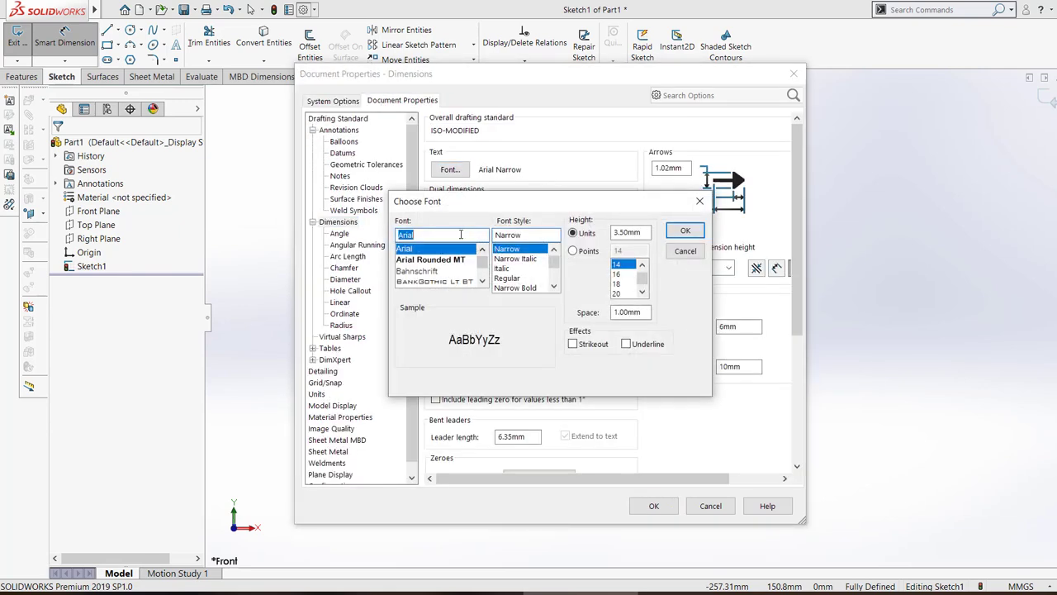
text(cent)
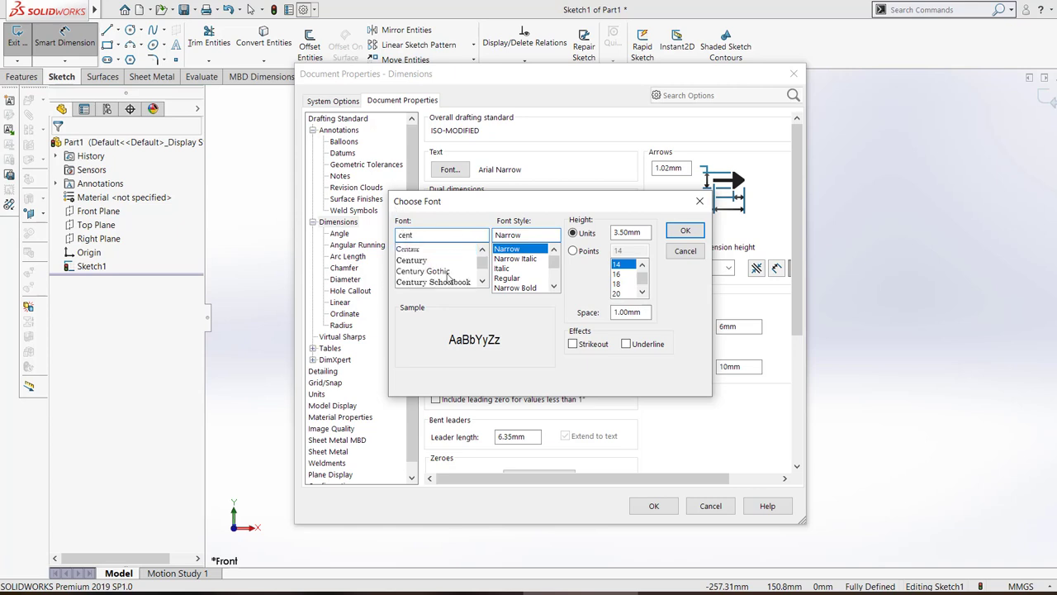
click(684, 230)
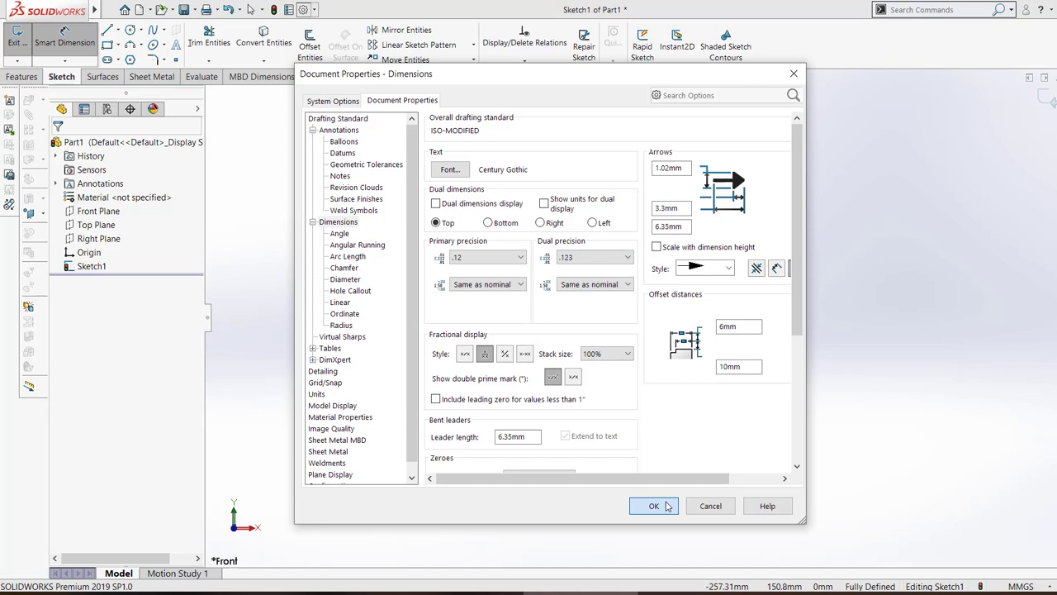
Step: Accept the Century Gothic dimension font so the sketch dimensions vanish, then return to Options
click(655, 505)
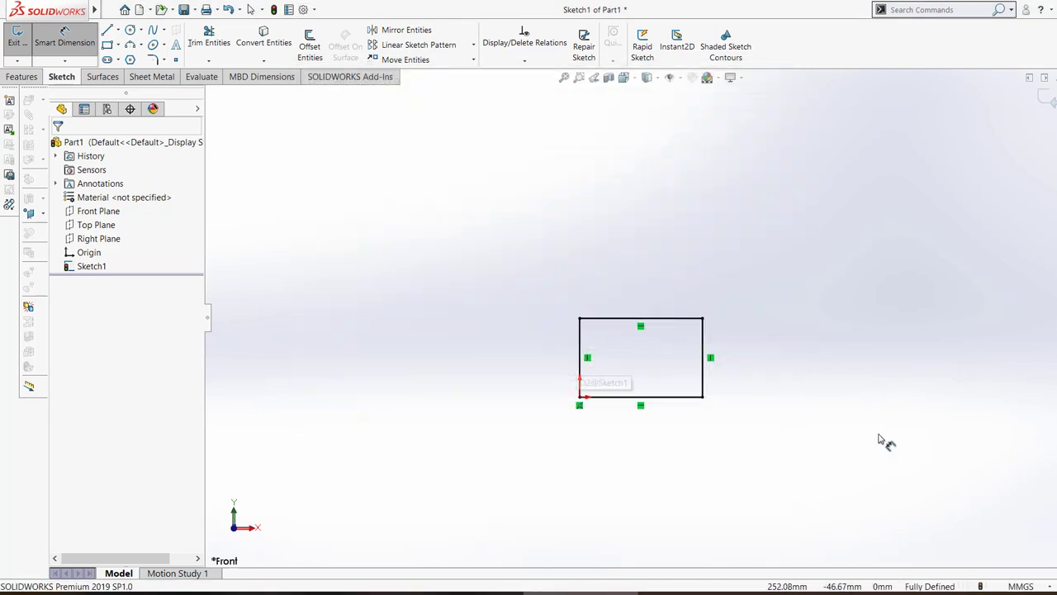
mouse_move(565, 340)
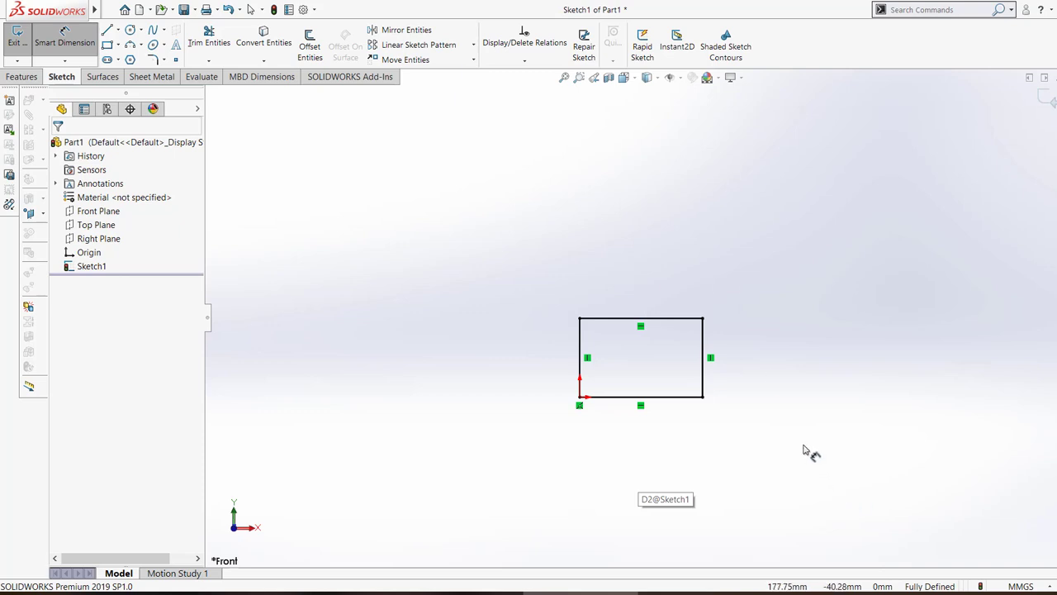
mouse_move(760, 355)
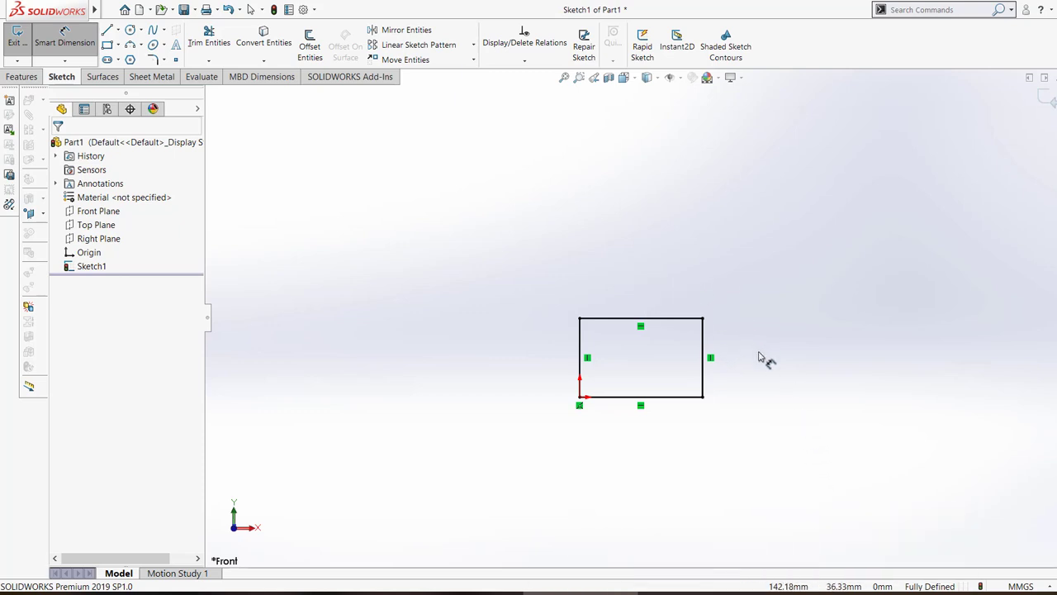
mouse_move(816, 337)
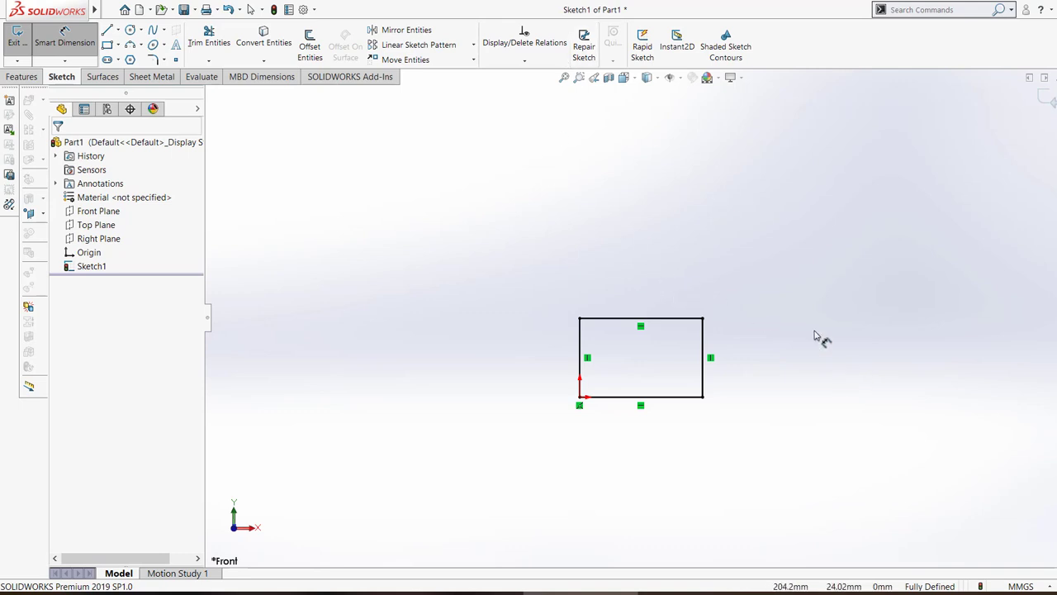
click(301, 10)
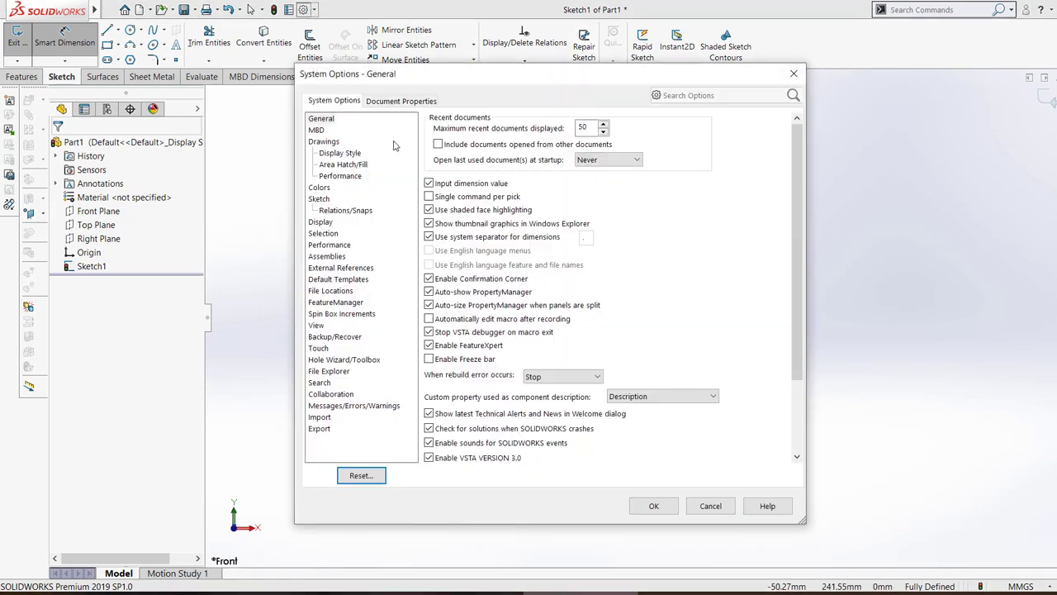